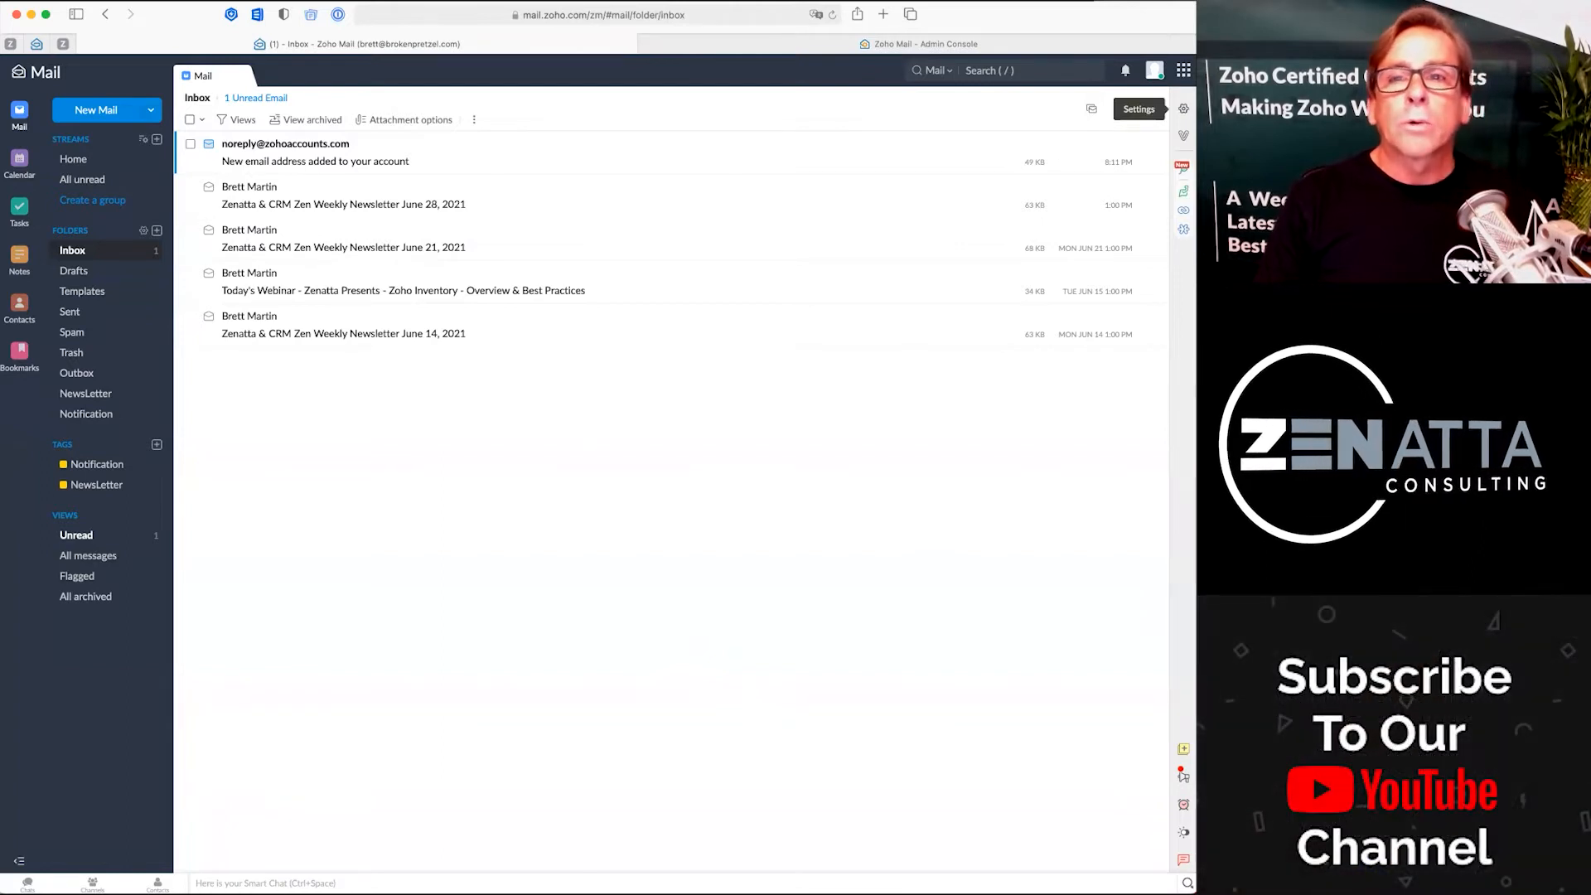
Show Zoho Mail settings filtered to the Mail category, including Signatures
{"action": "left_click", "coordinate": [1137, 109]}
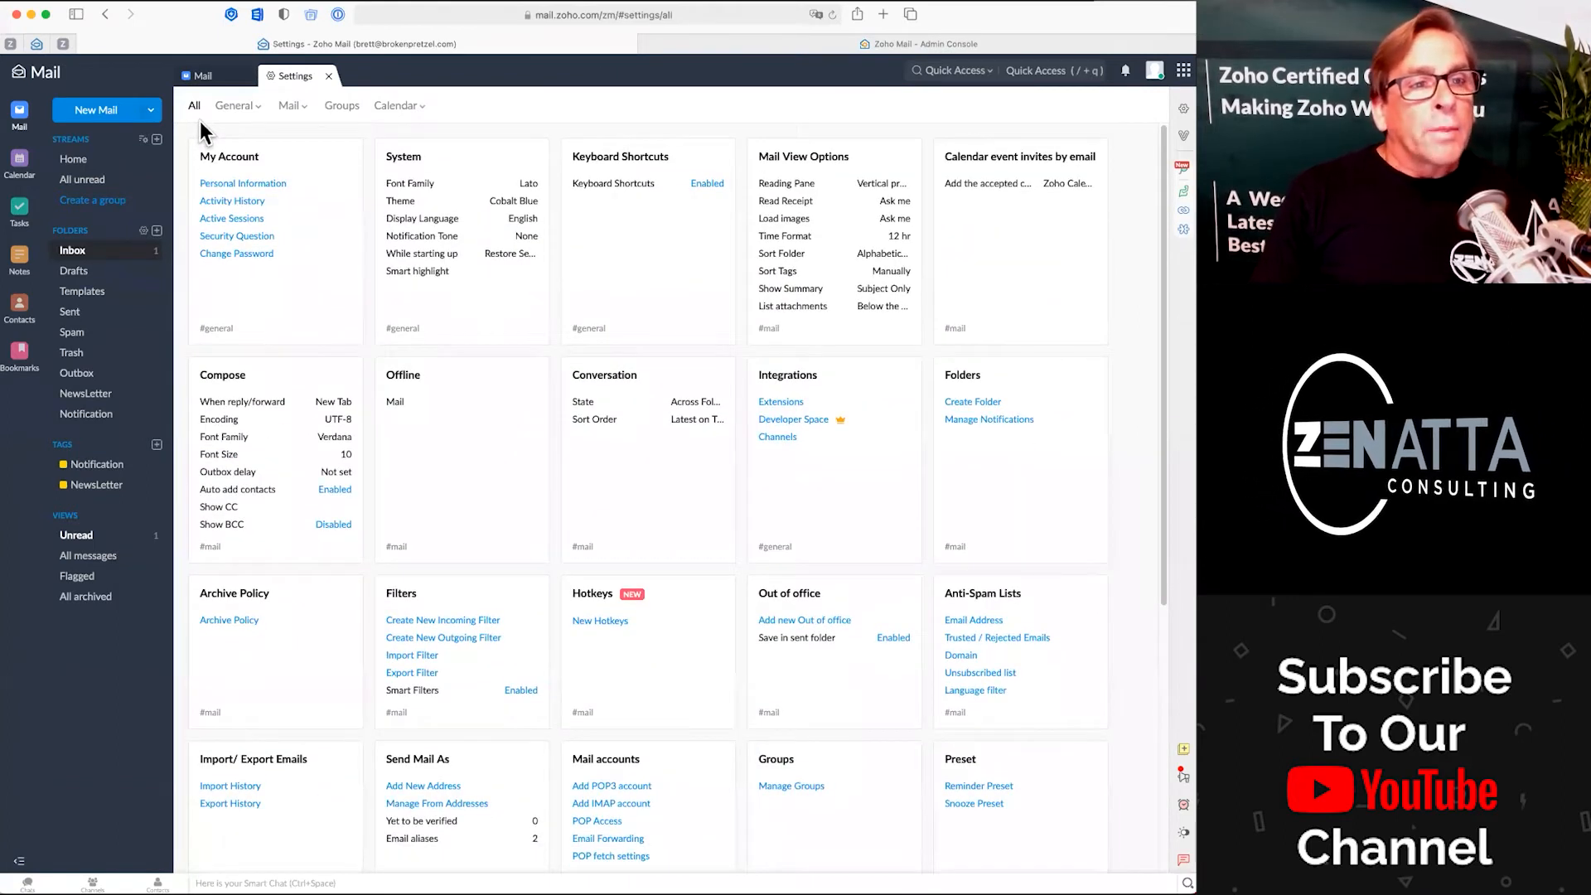
{"action": "left_click", "coordinate": [288, 104]}
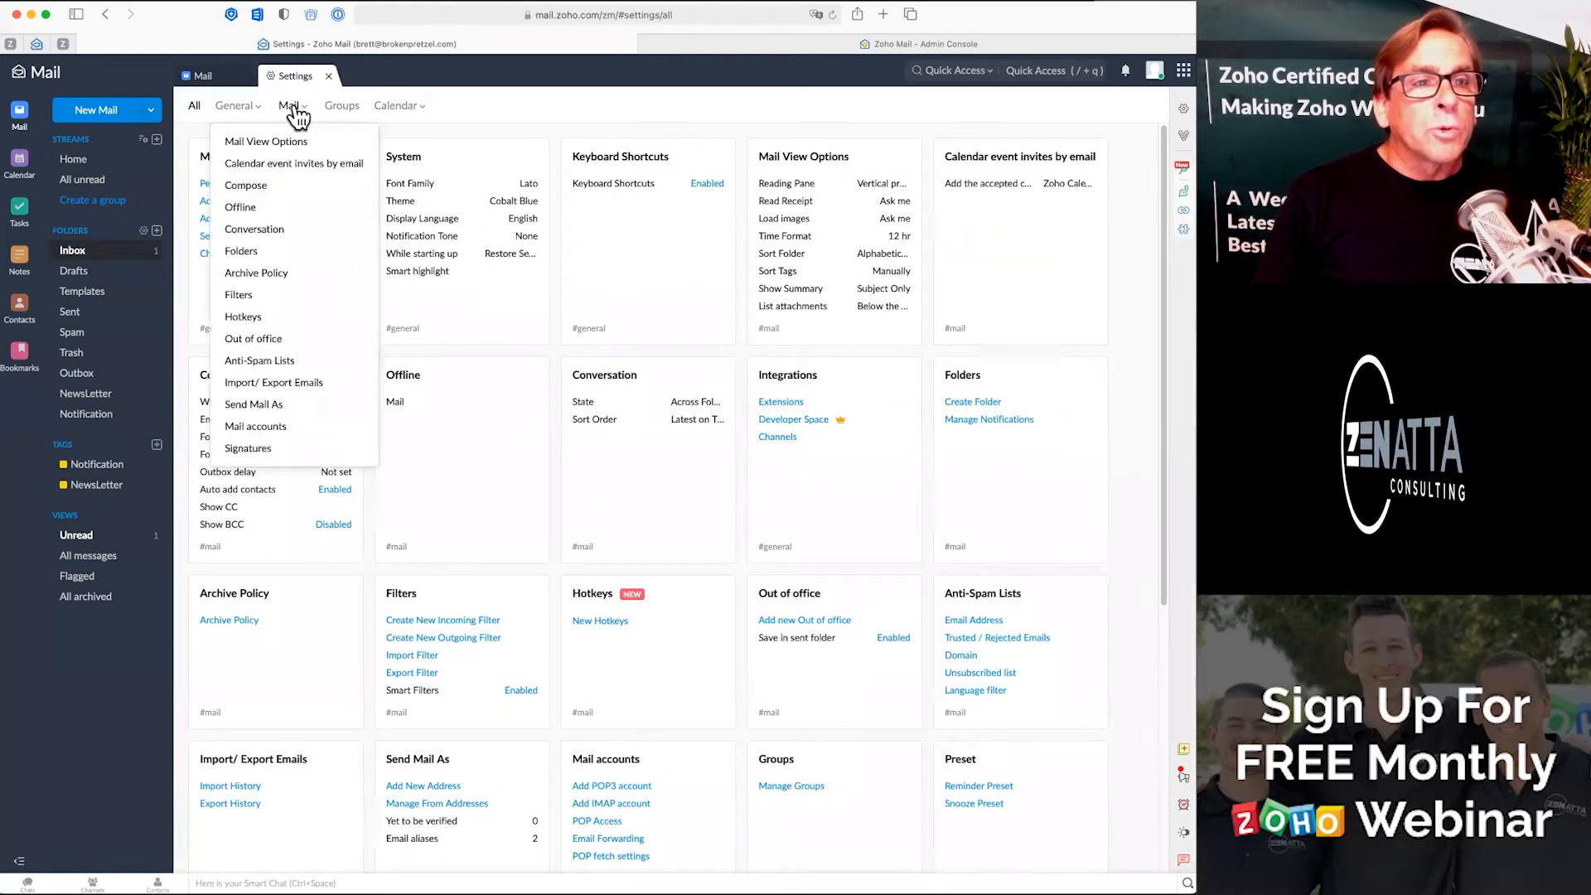
{"action": "left_click", "coordinate": [290, 105]}
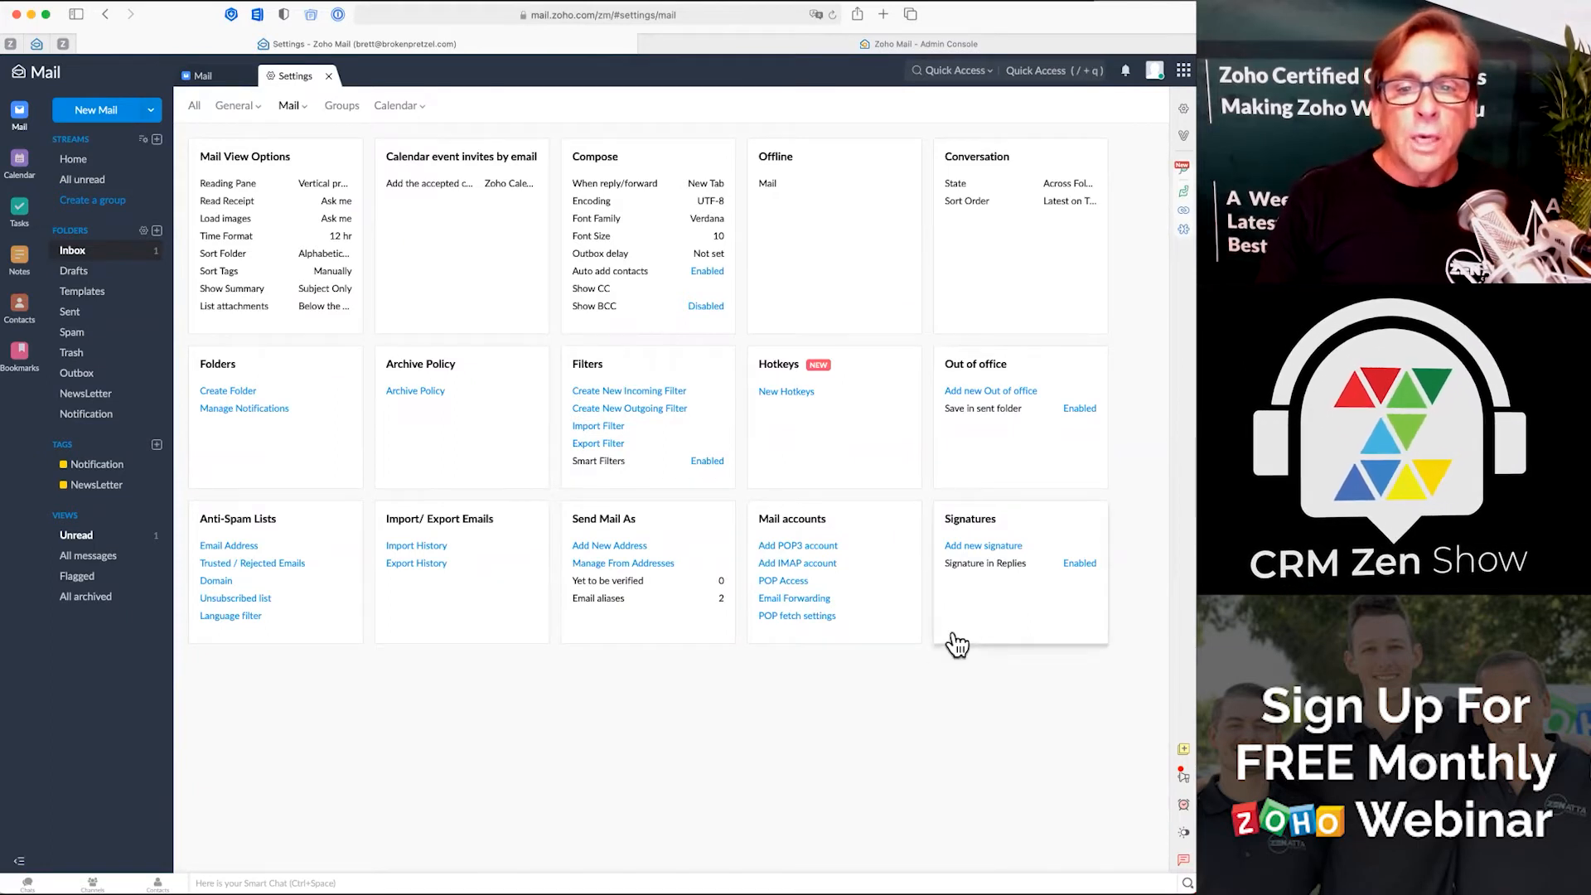
Bring up the Signatures settings with the existing Brett Martin signature
{"action": "left_click", "coordinate": [983, 545]}
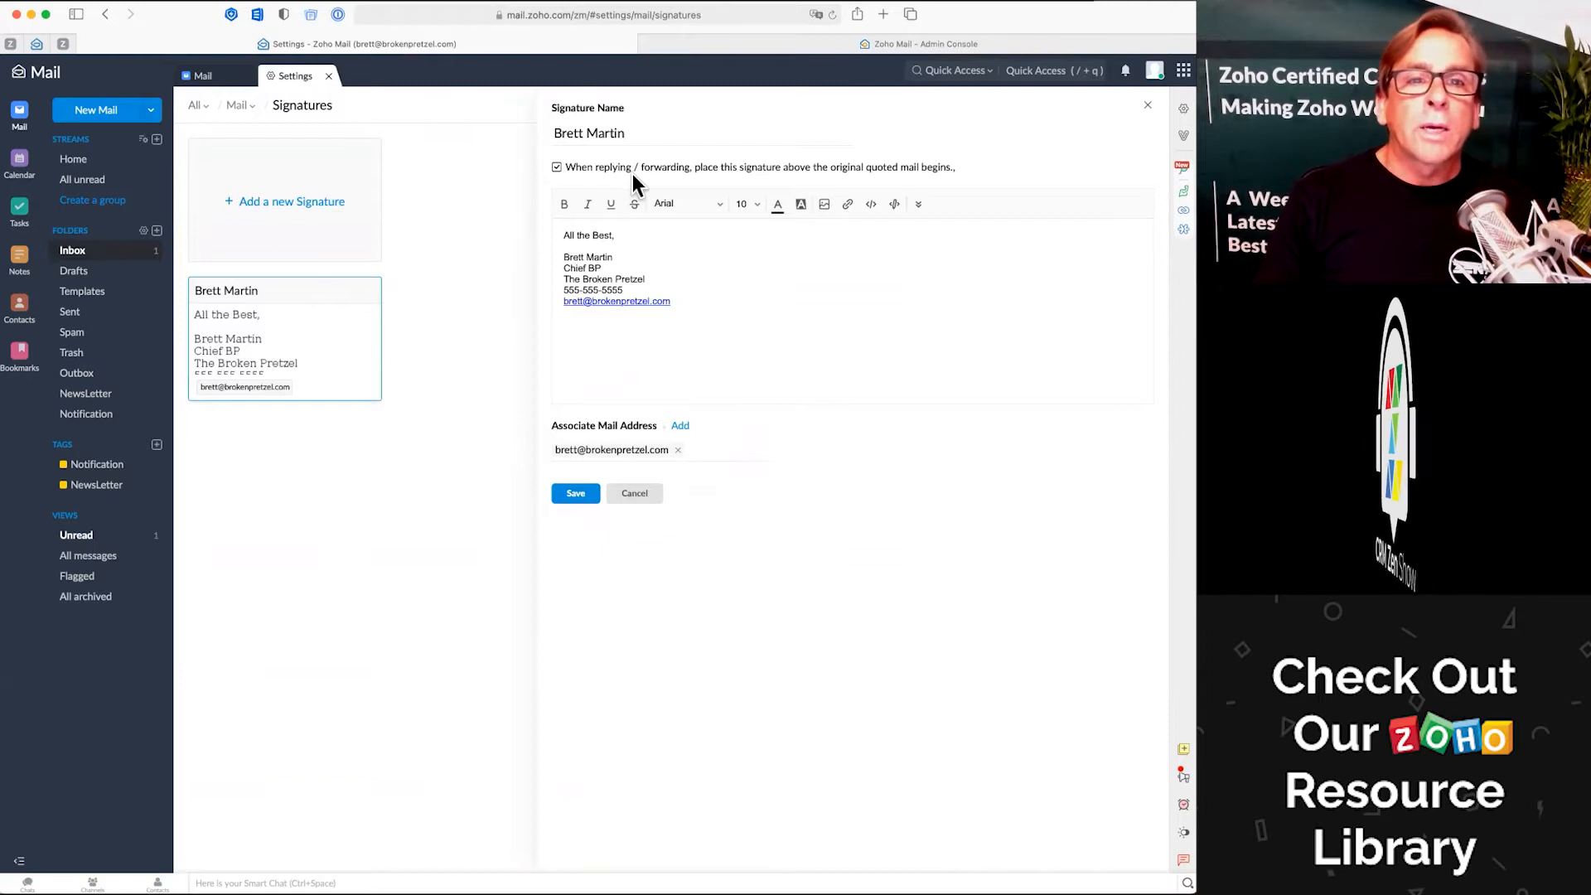
{"action": "mouse_move", "coordinate": [1052, 182]}
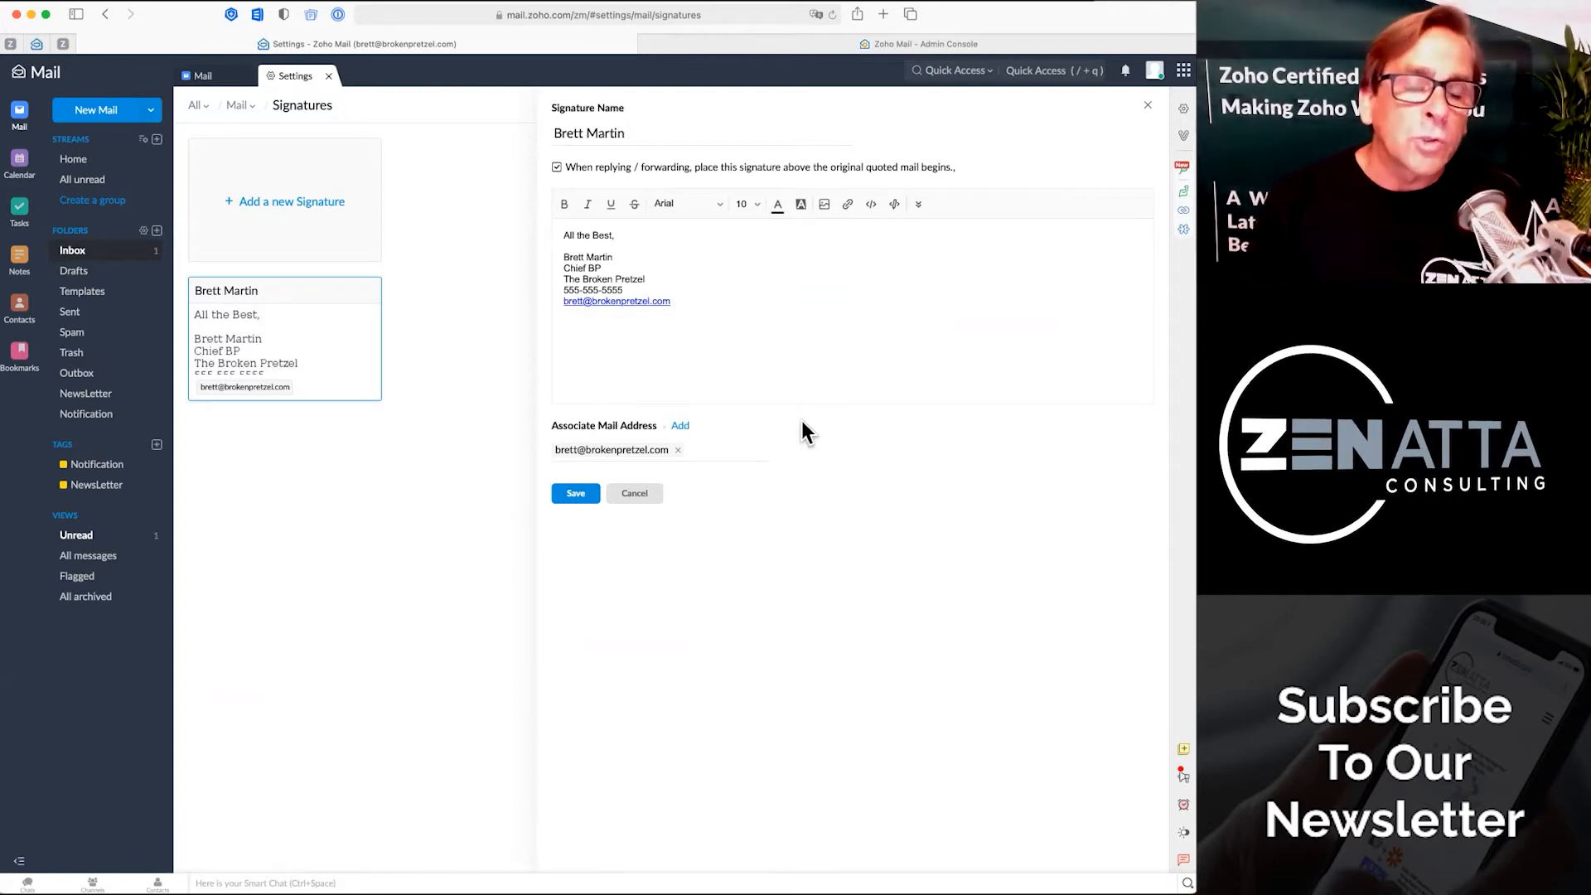
{"action": "mouse_move", "coordinate": [791, 510]}
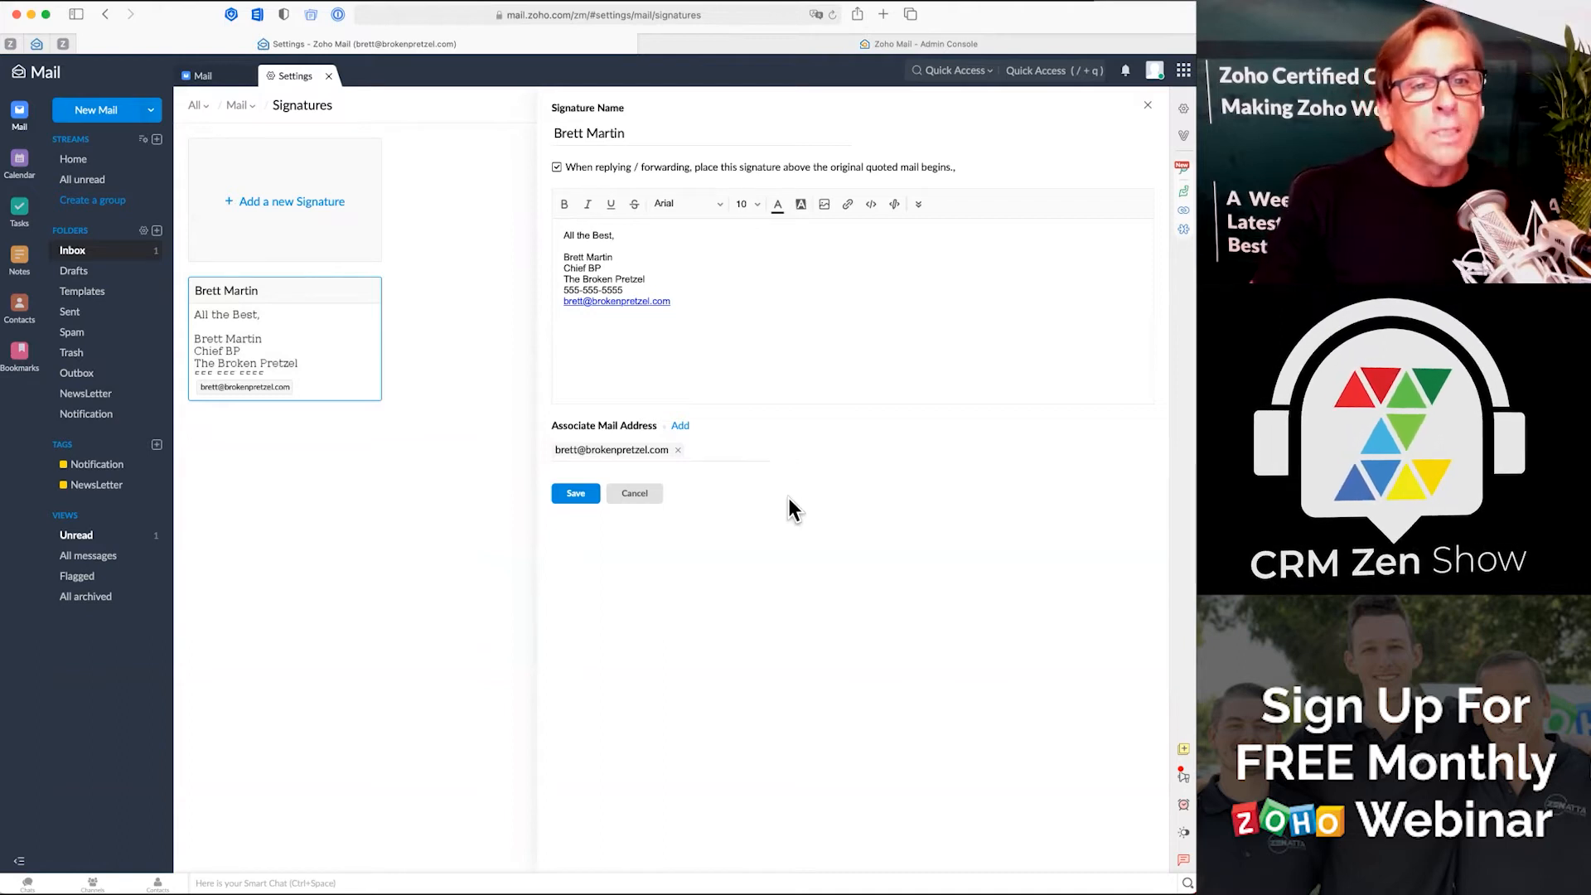
{"action": "mouse_move", "coordinate": [293, 209]}
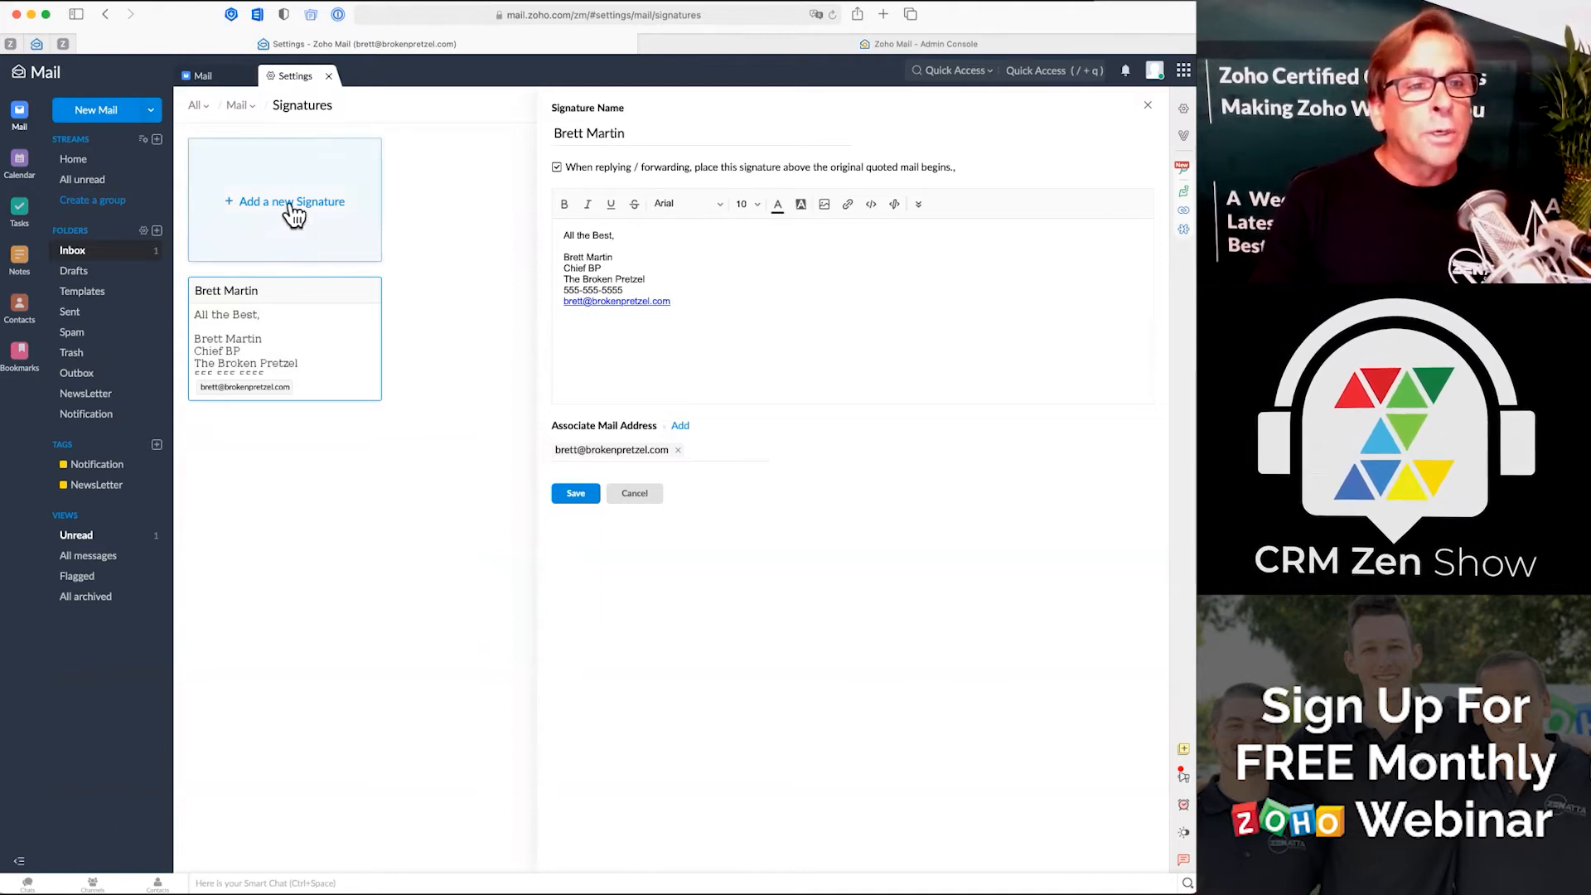
{"action": "left_click", "coordinate": [291, 200]}
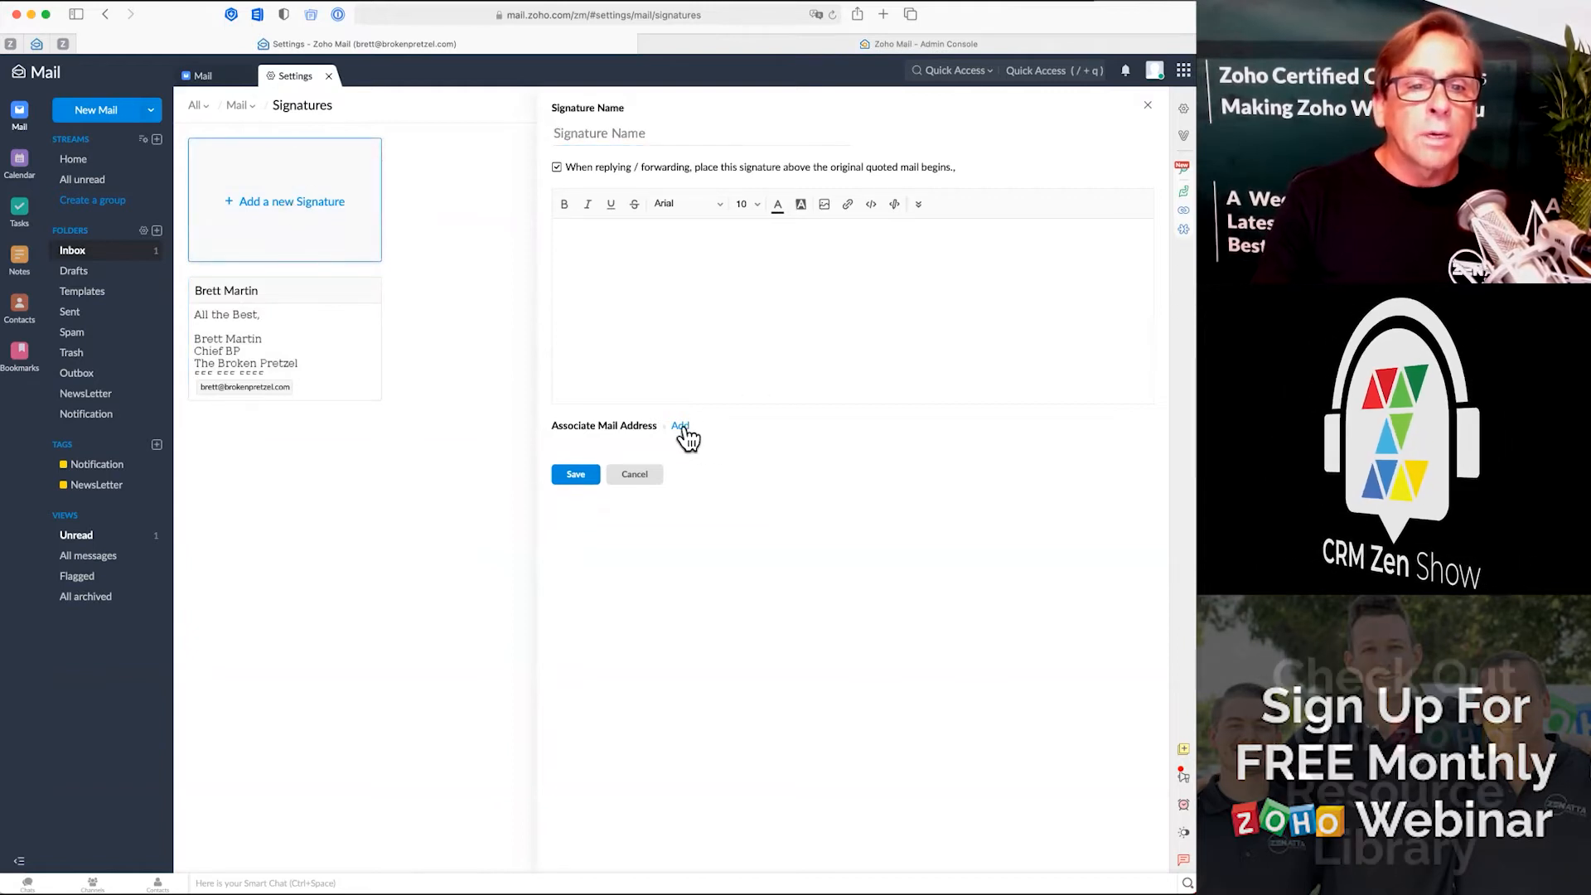
{"action": "left_click", "coordinate": [679, 426]}
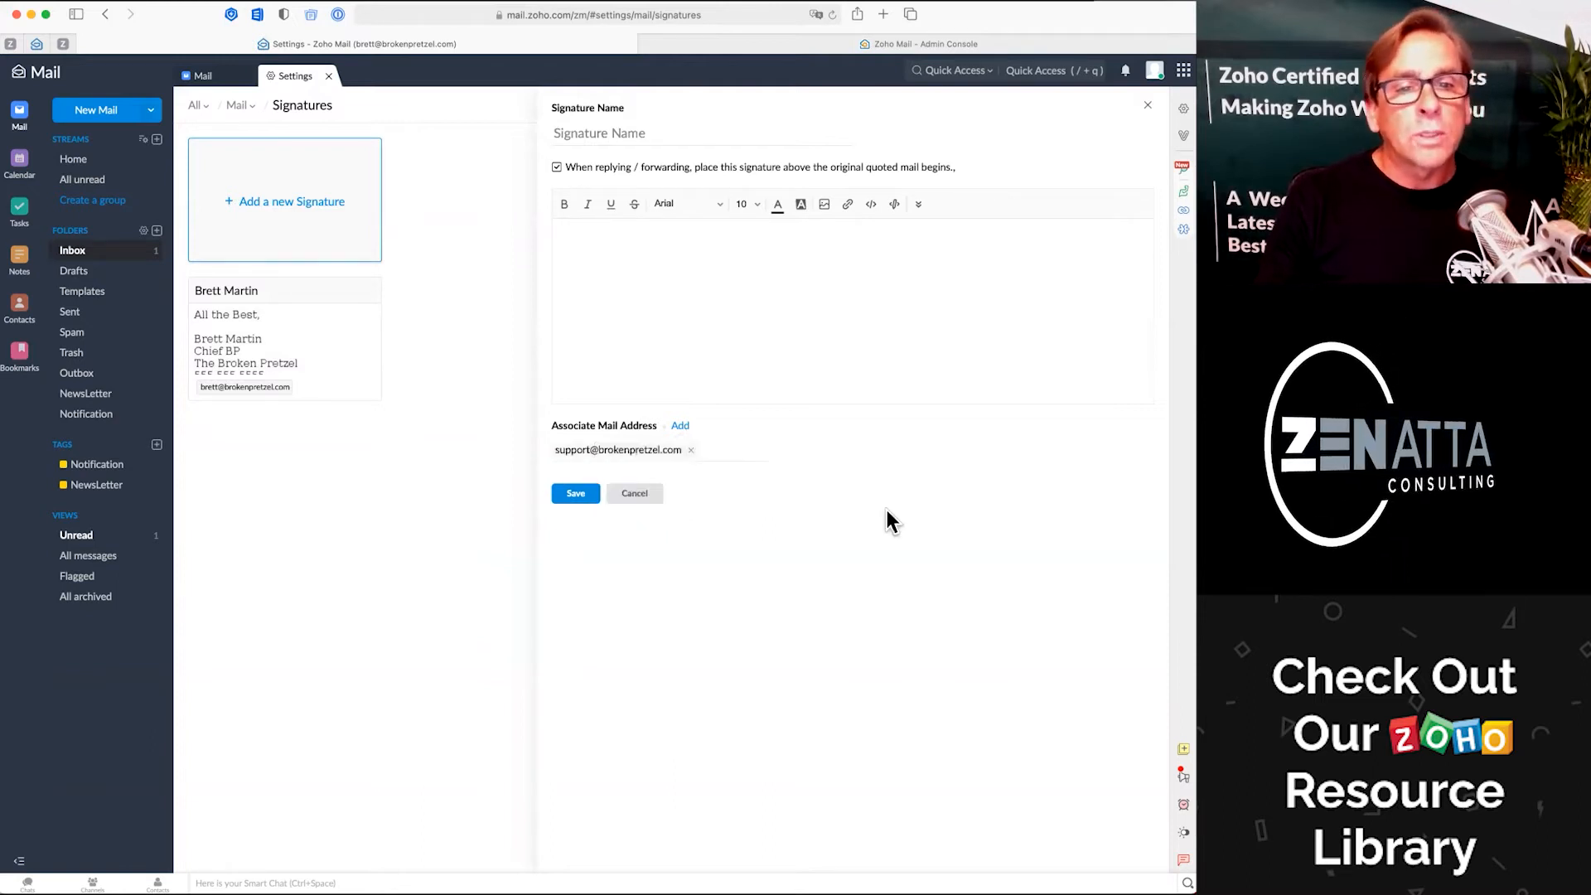
{"action": "left_click", "coordinate": [700, 133]}
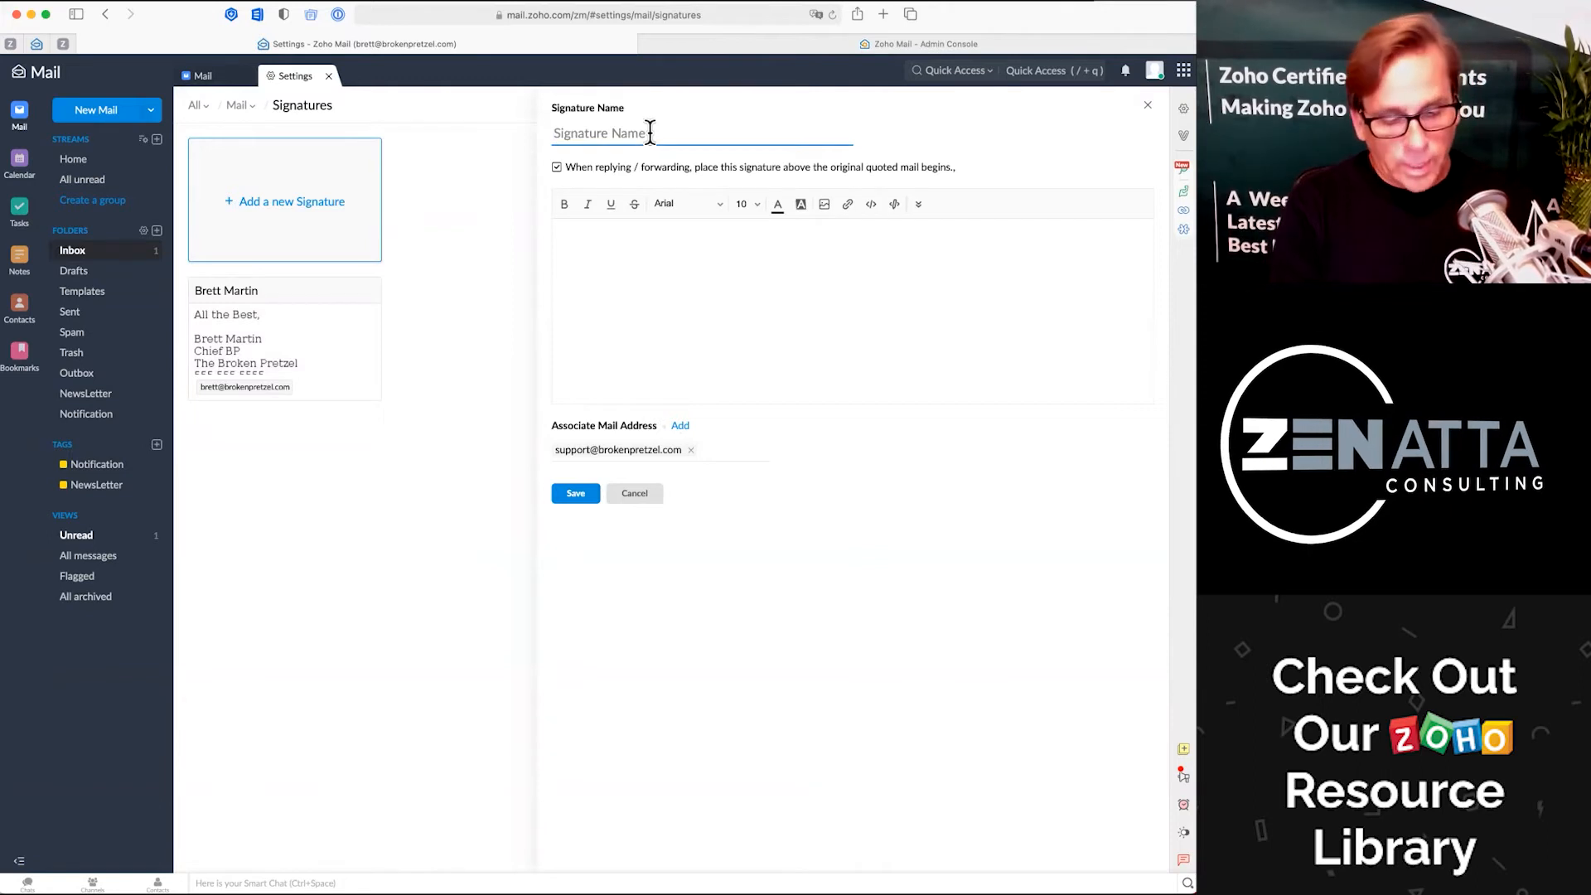
Name the signature 'Support' and write the sign-off, Broken Pretzel support team line and 555 phone number
{"action": "type", "text": "Support"}
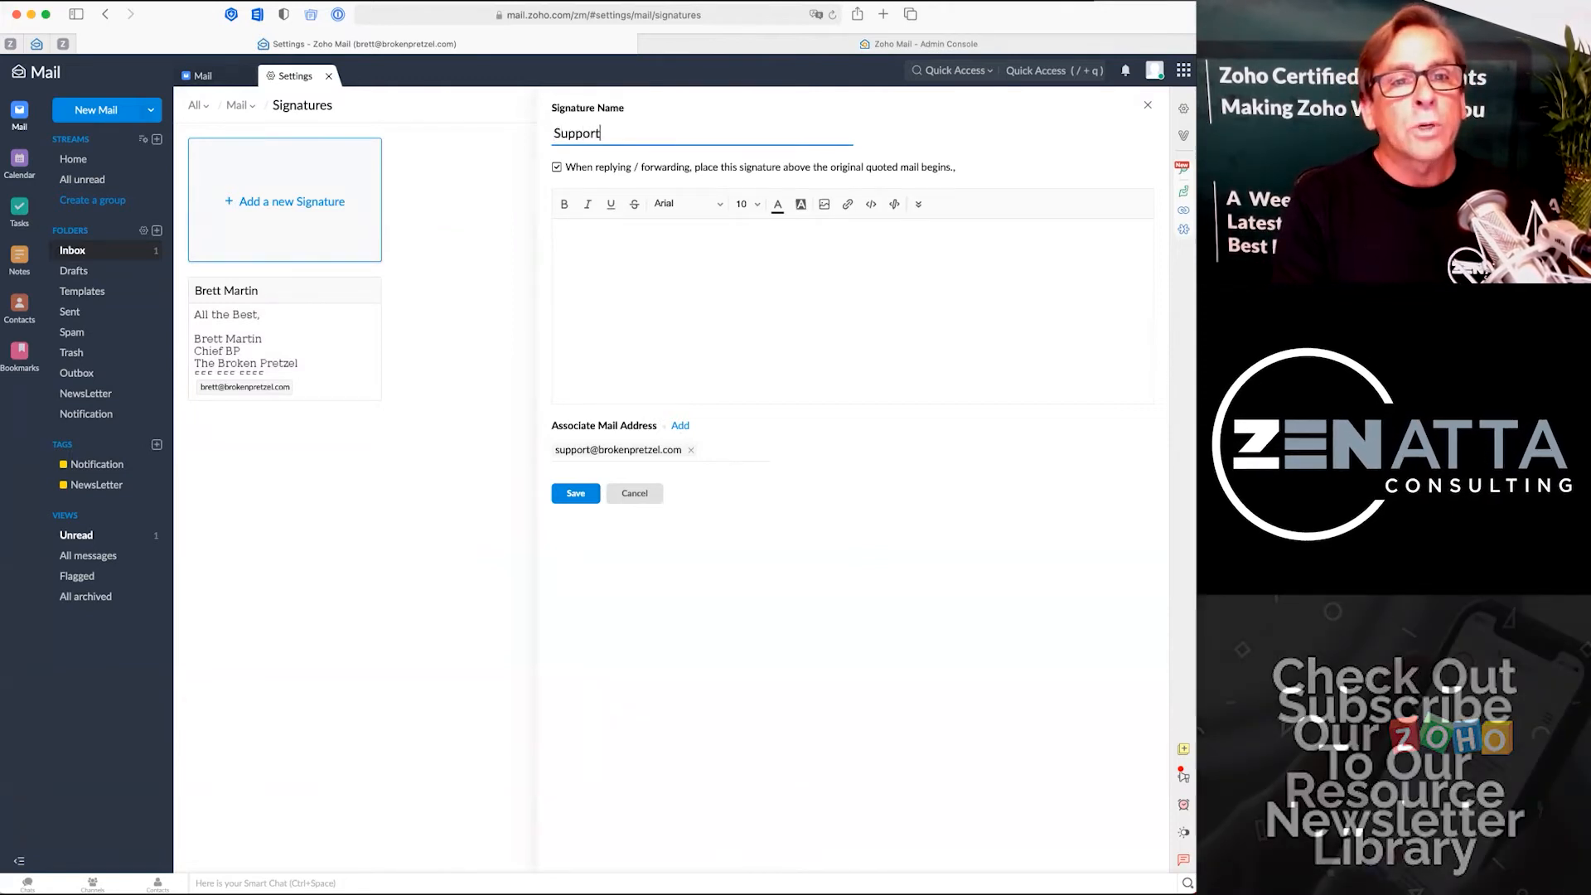
{"action": "left_click", "coordinate": [702, 133]}
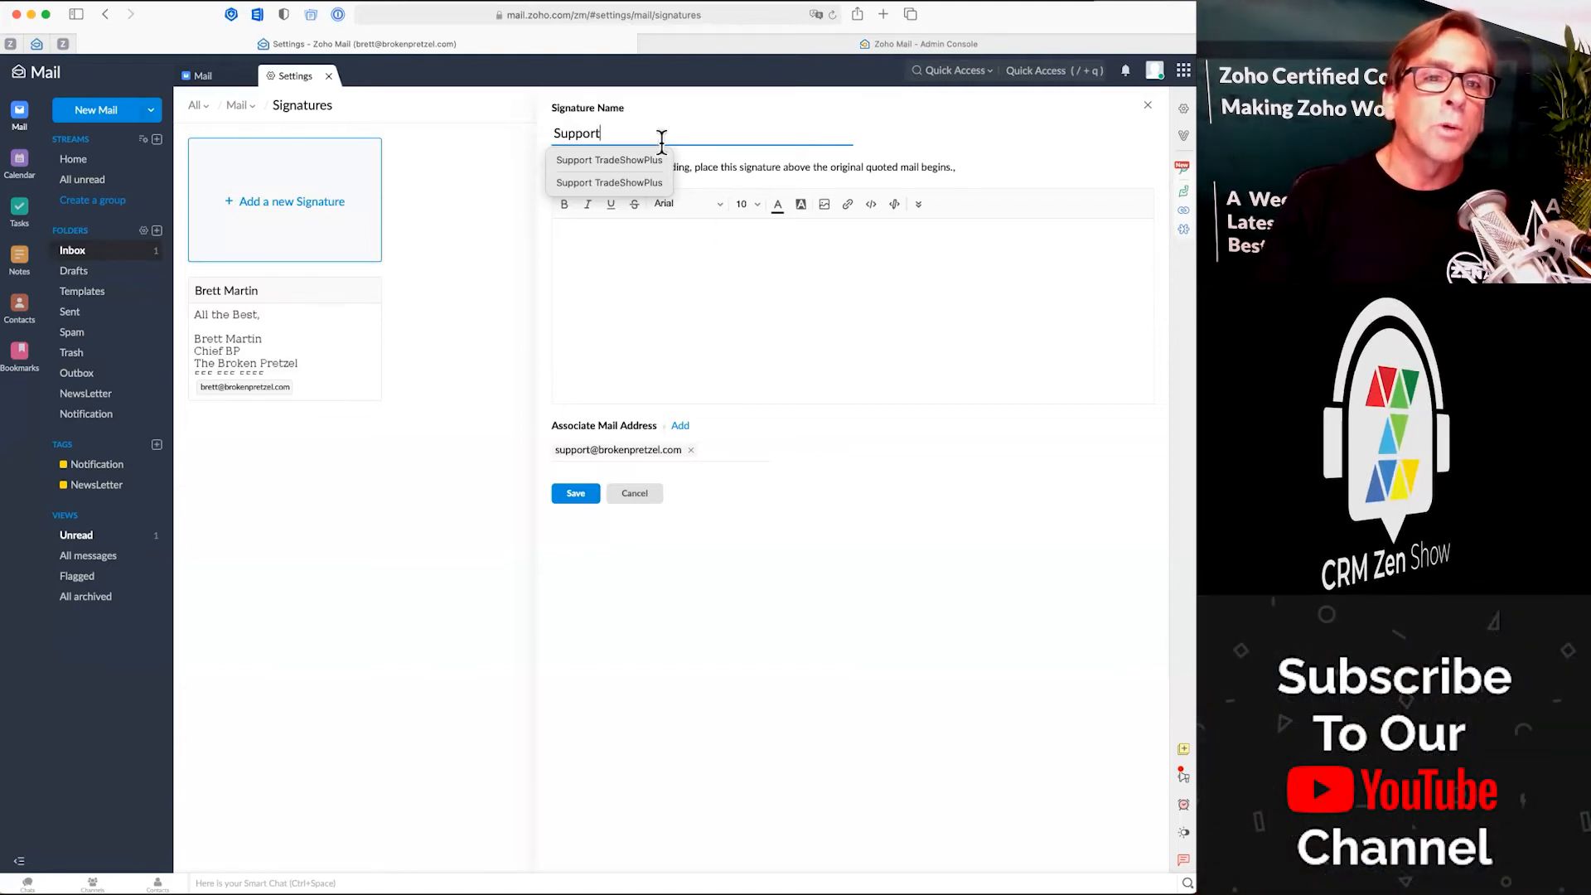
{"action": "type", "text": "A"}
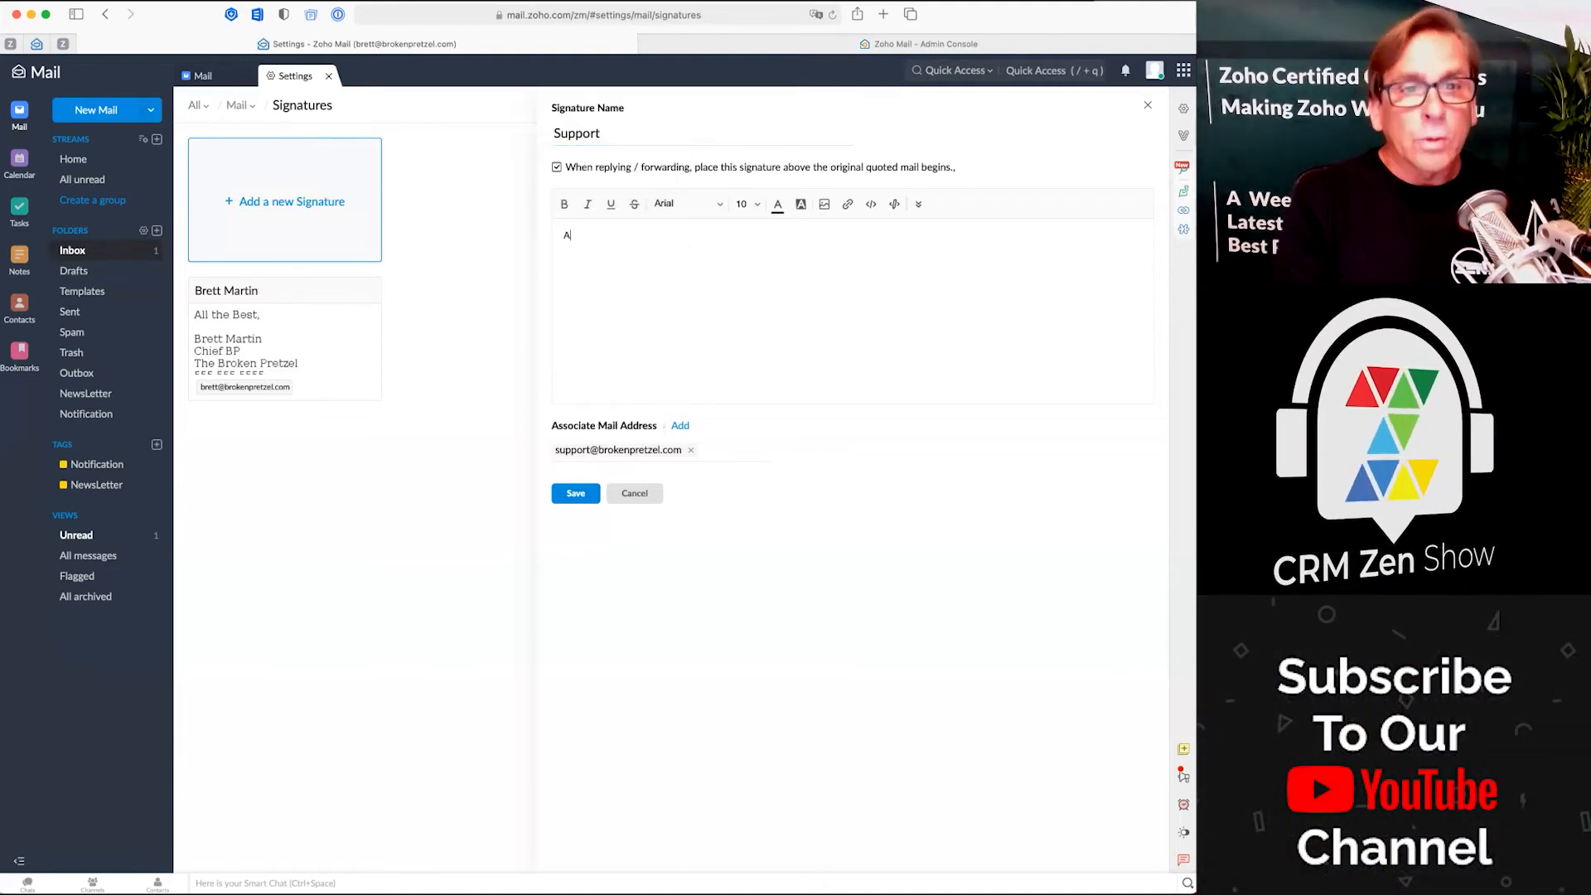
{"action": "type", "text": "ll the Best"}
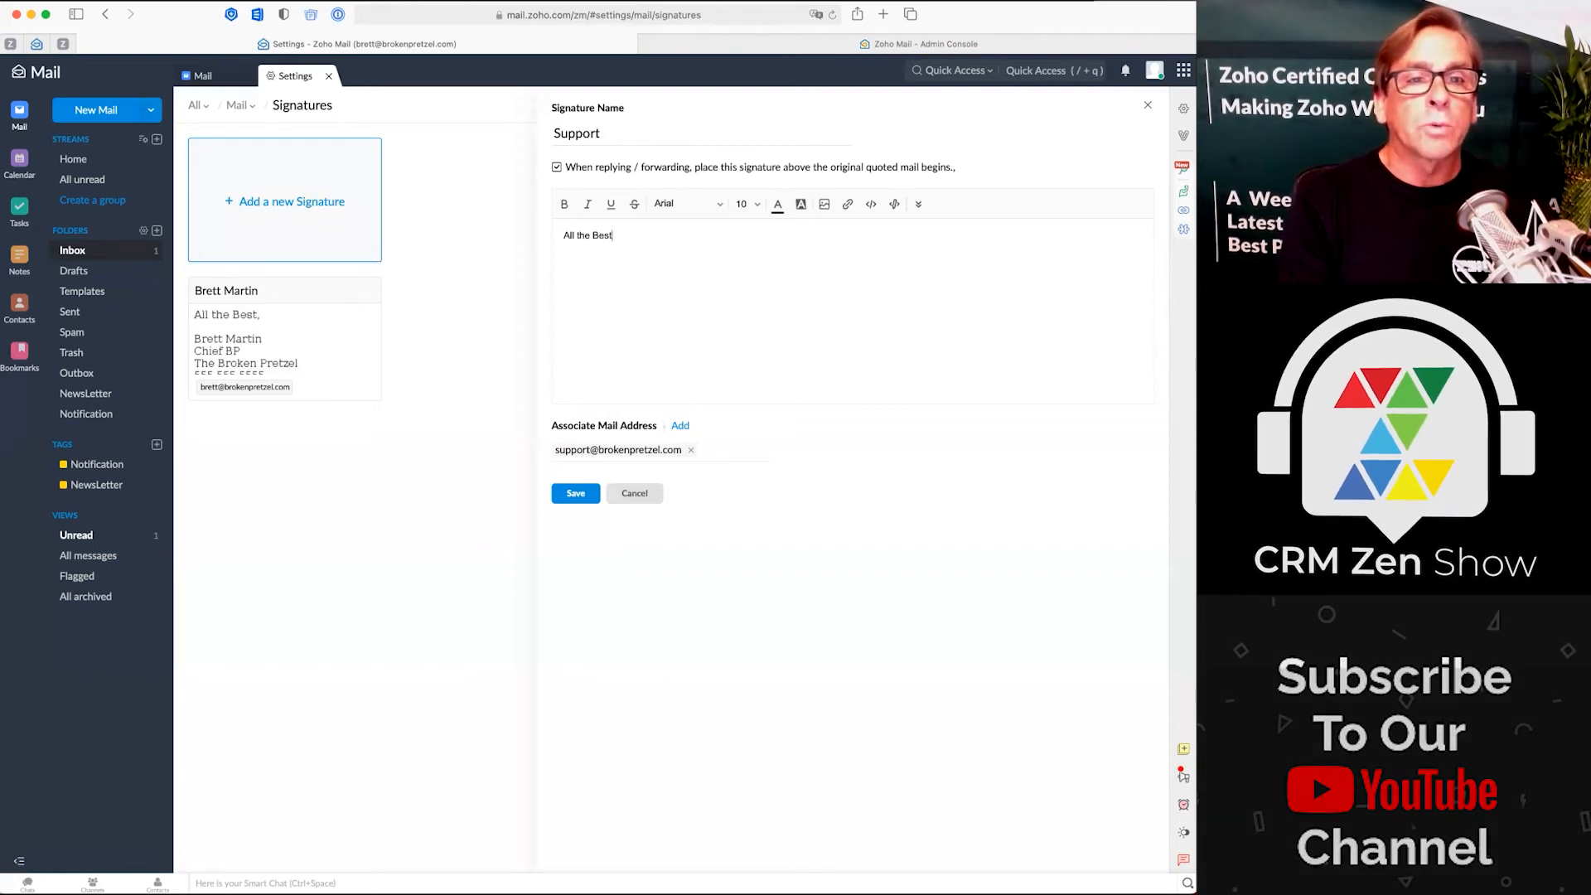
{"action": "type", "text": "The Support Team at Broken"}
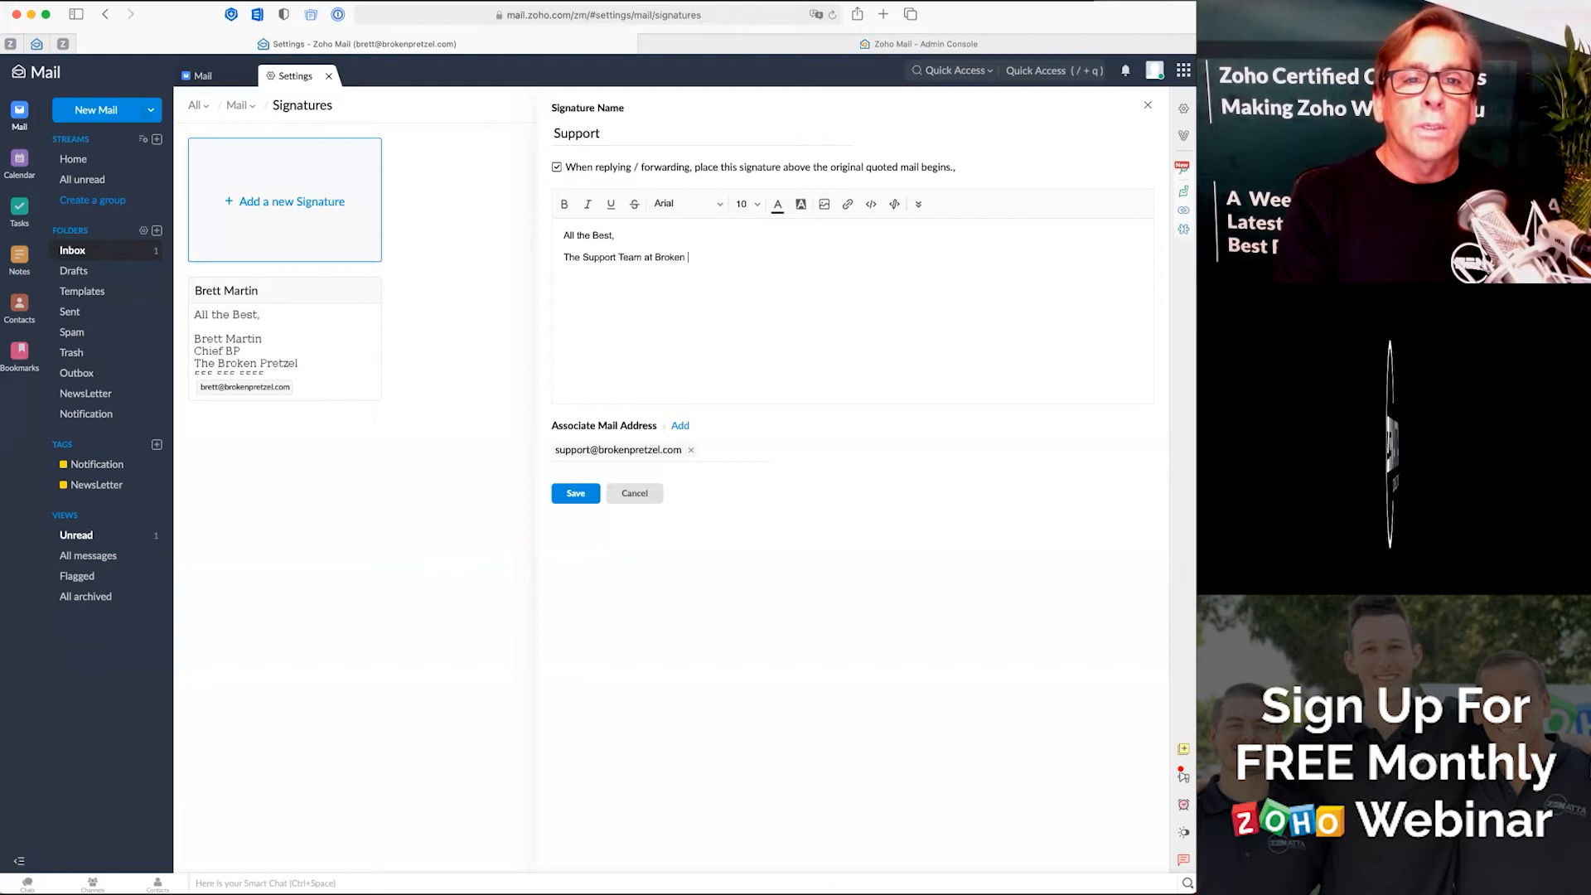
{"action": "type", "text": "Pretzel"}
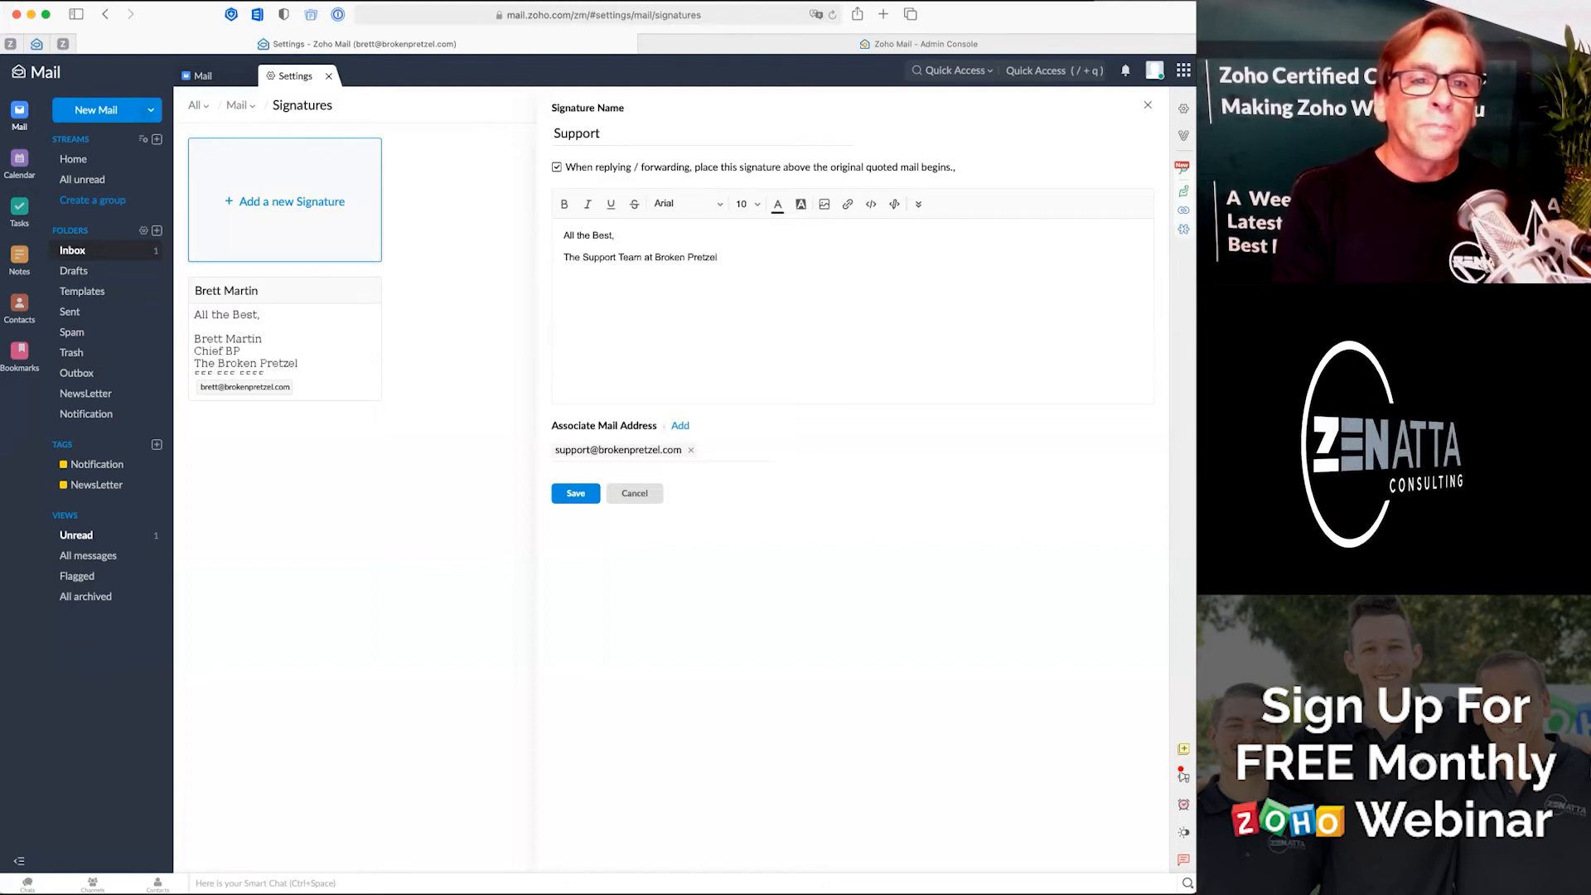
{"action": "type", "text": "555-555-555"}
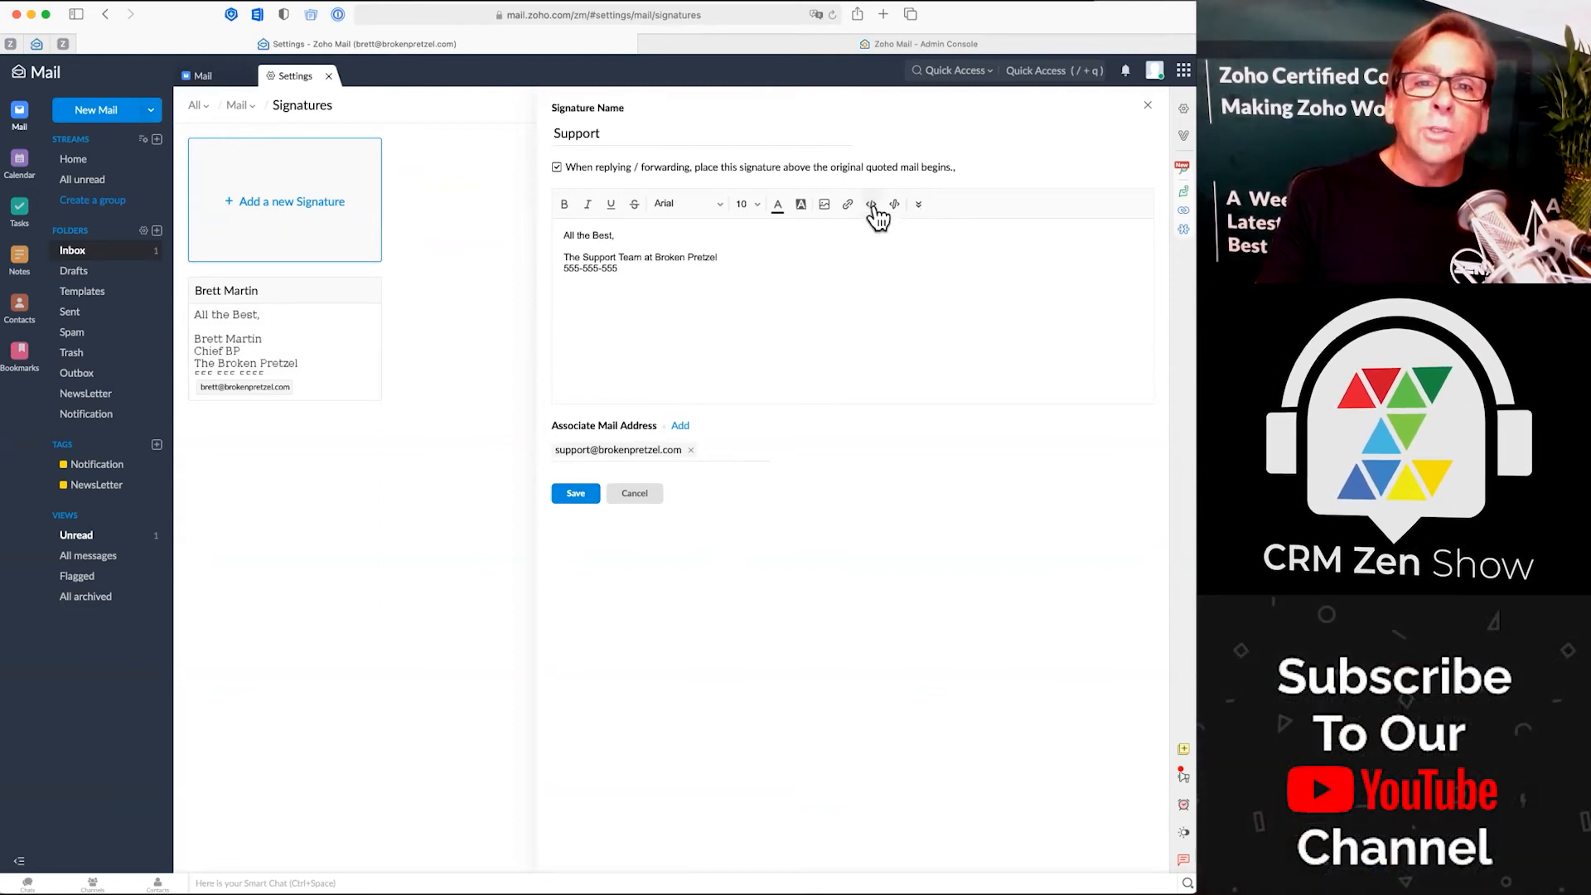
{"action": "left_click", "coordinate": [869, 203]}
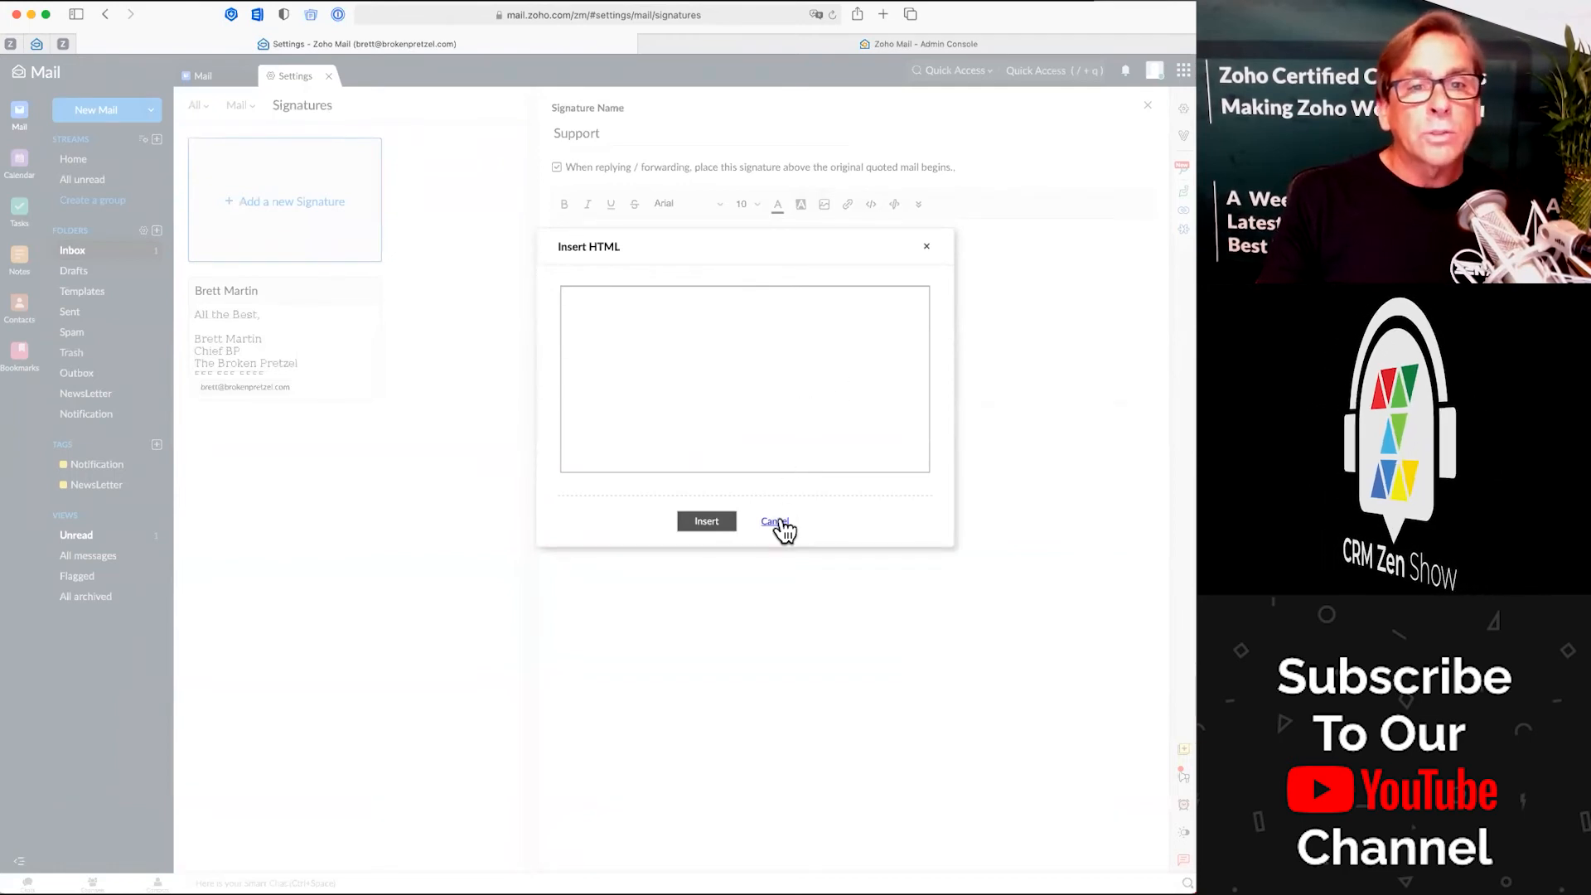
{"action": "left_click", "coordinate": [774, 520]}
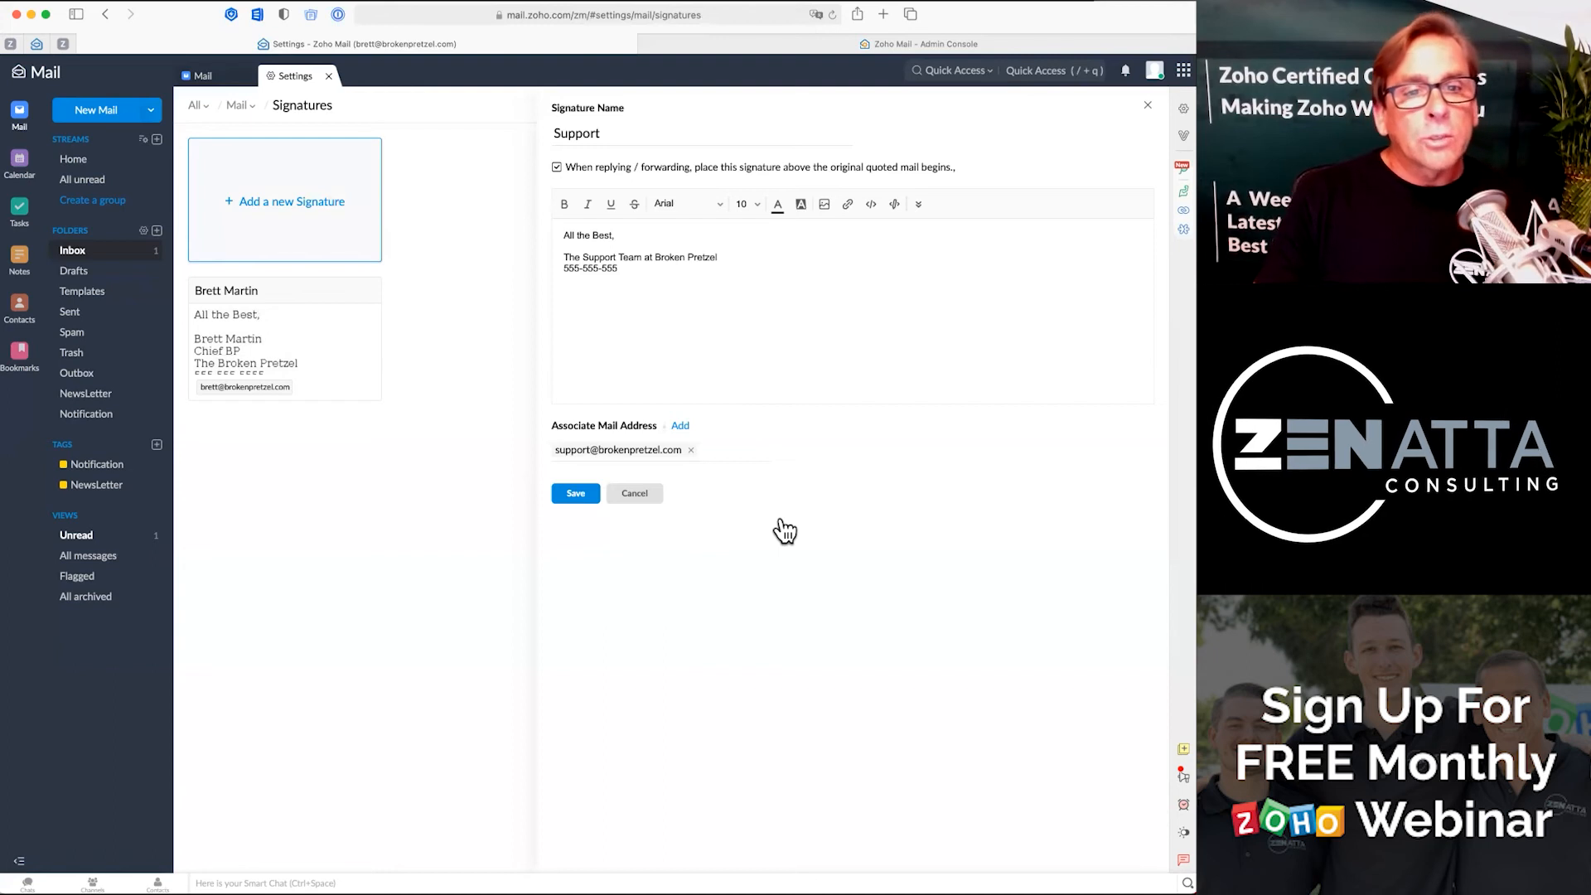
{"action": "mouse_move", "coordinate": [785, 529]}
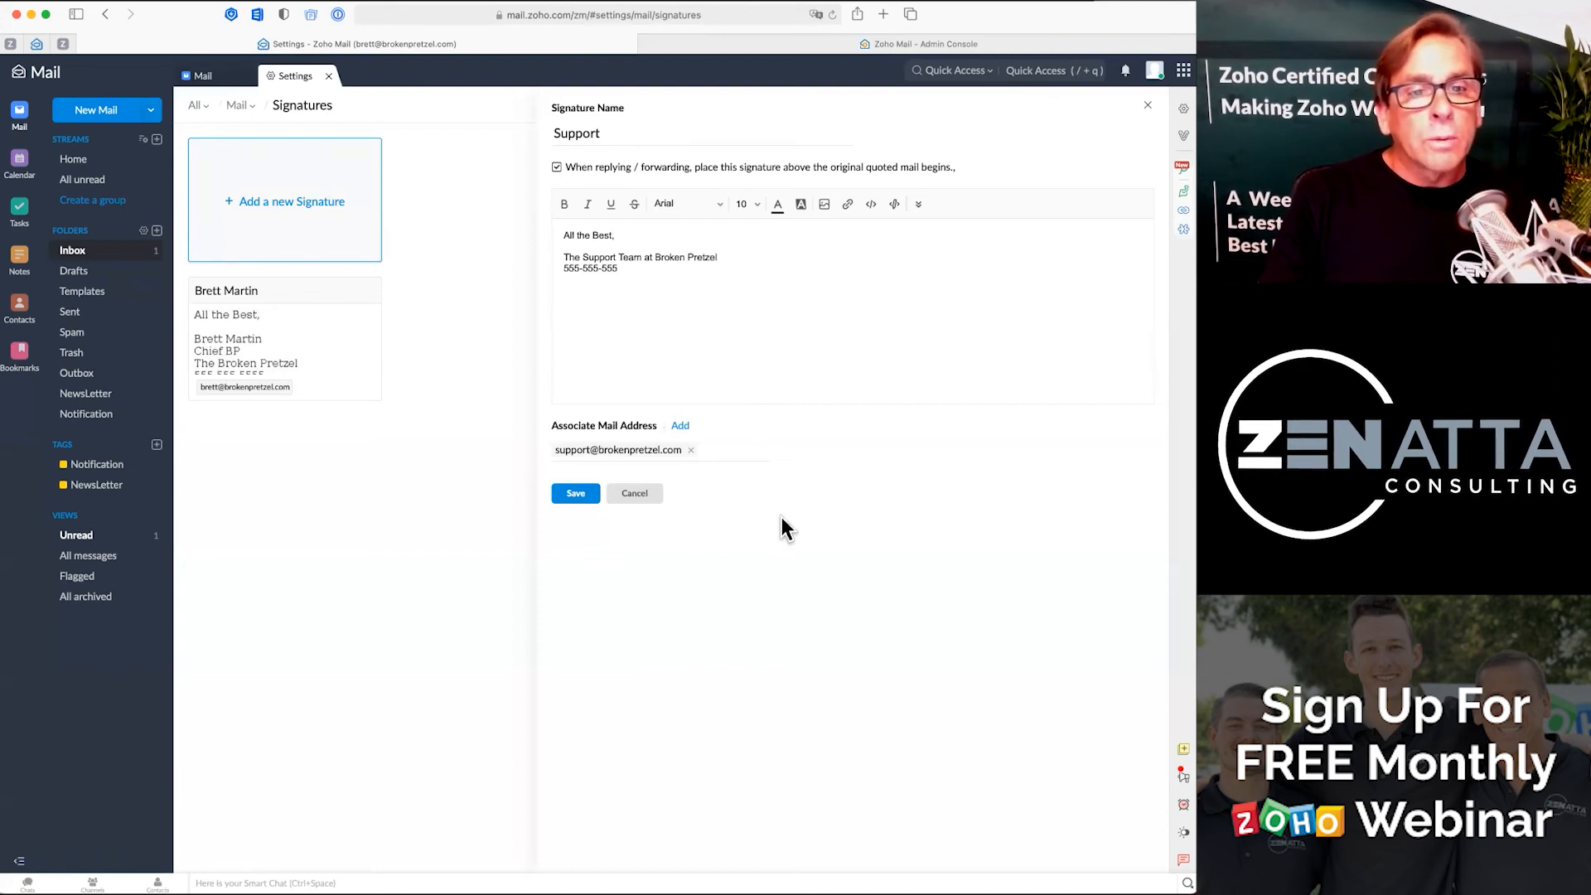